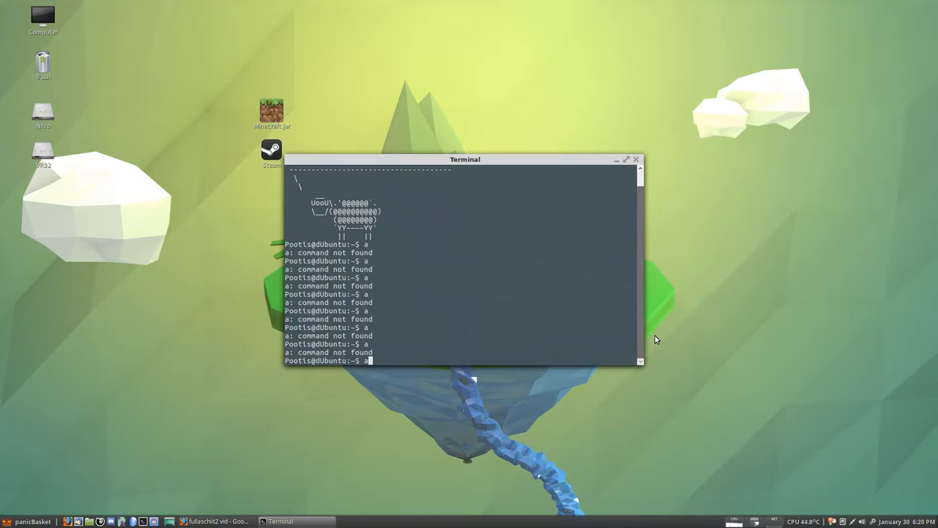
Bring up the sound applet listing the available output devices.
key("Return")
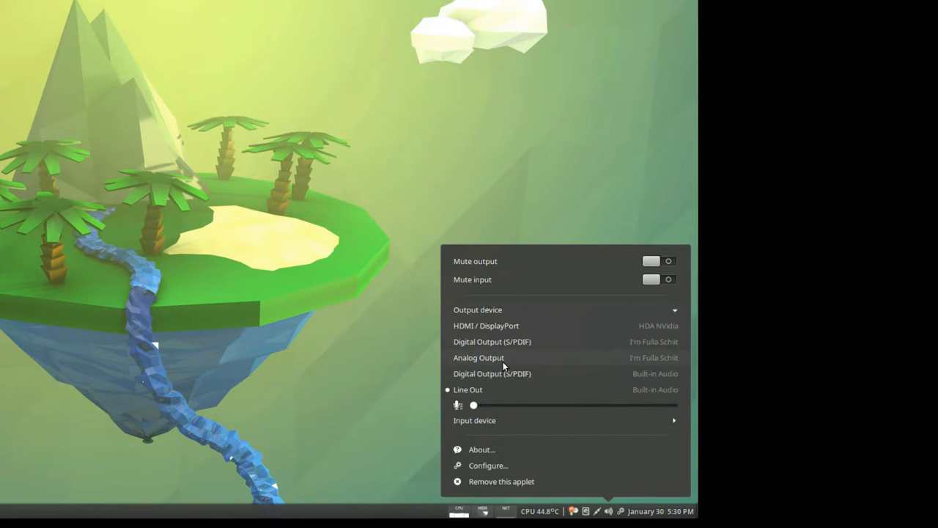
left_click(478, 358)
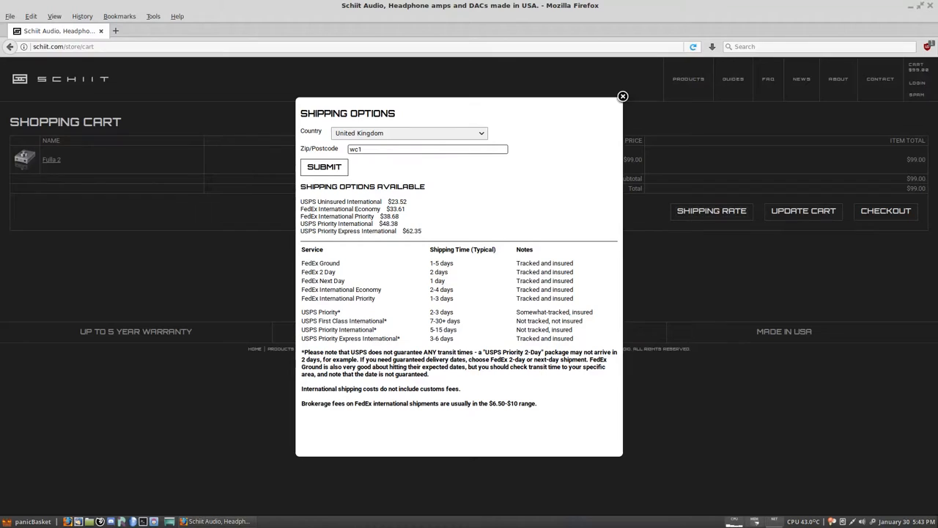
mouse_move(229, 199)
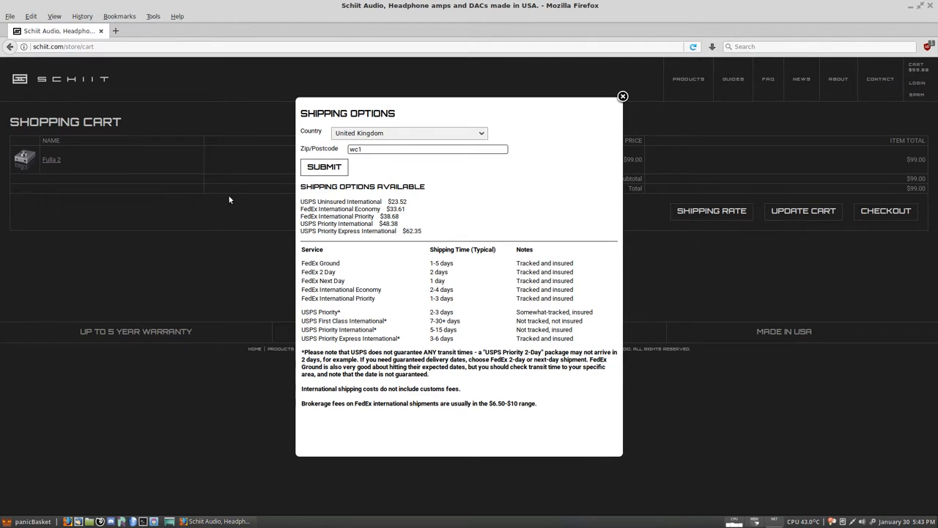
mouse_move(328, 211)
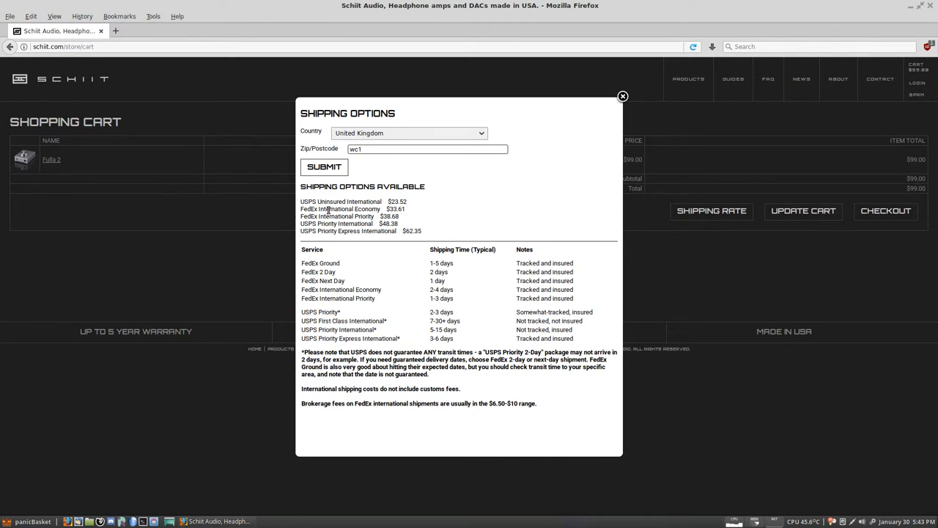
mouse_move(418, 217)
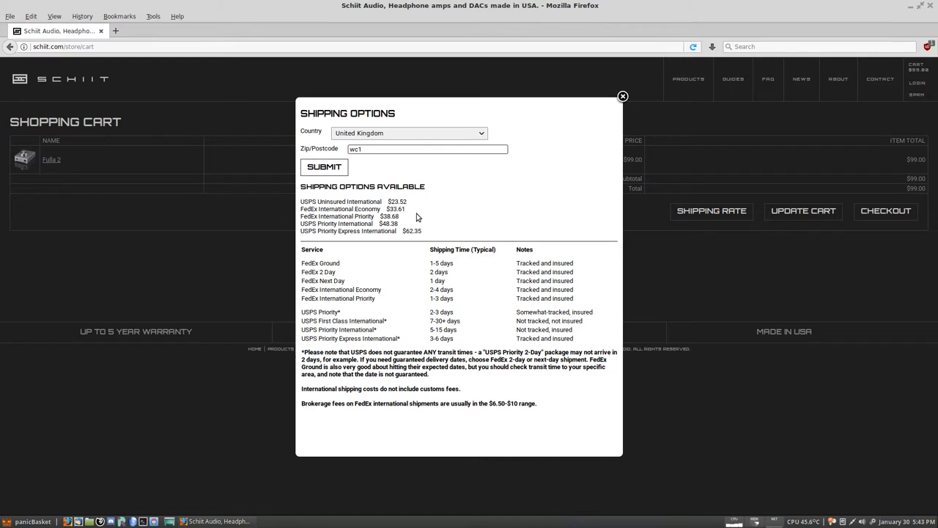
mouse_move(749, 277)
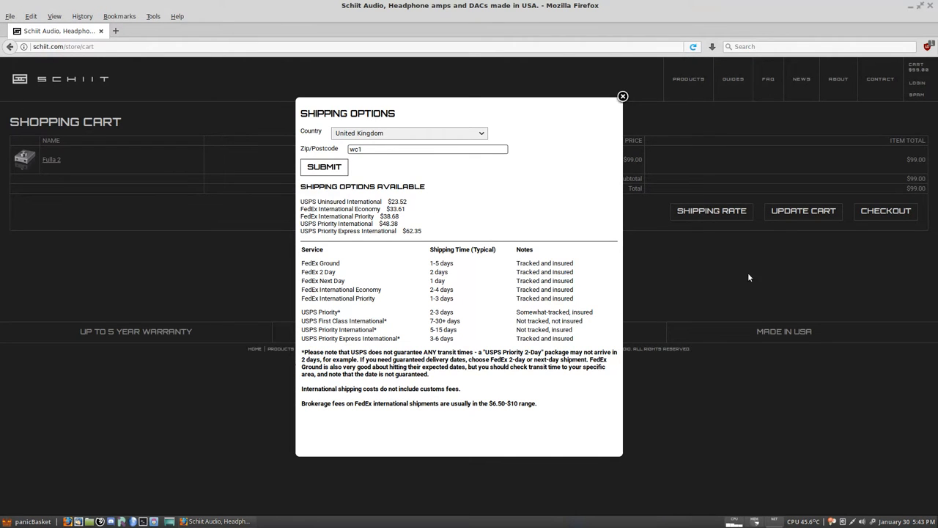